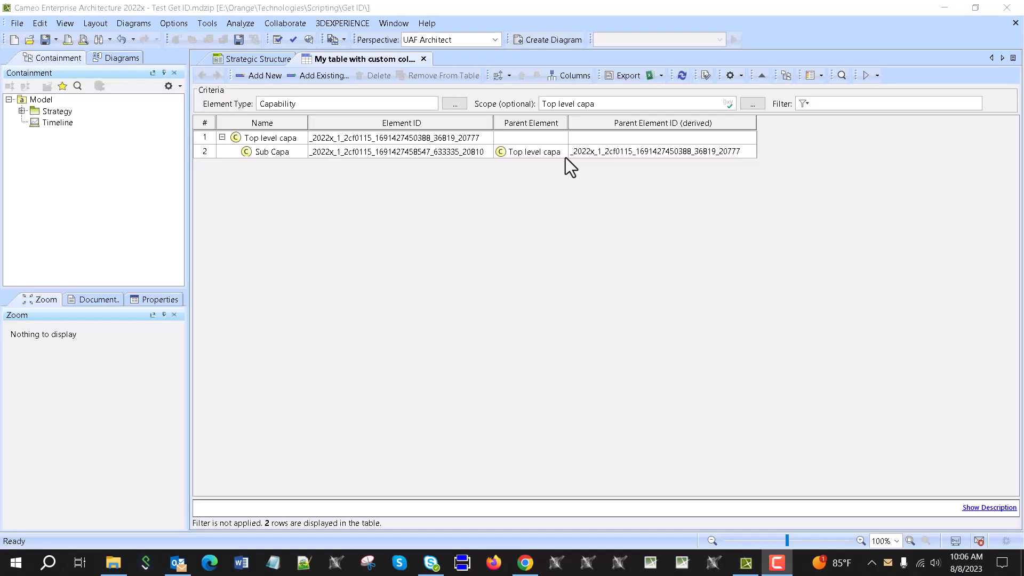
mouse_move(445, 200)
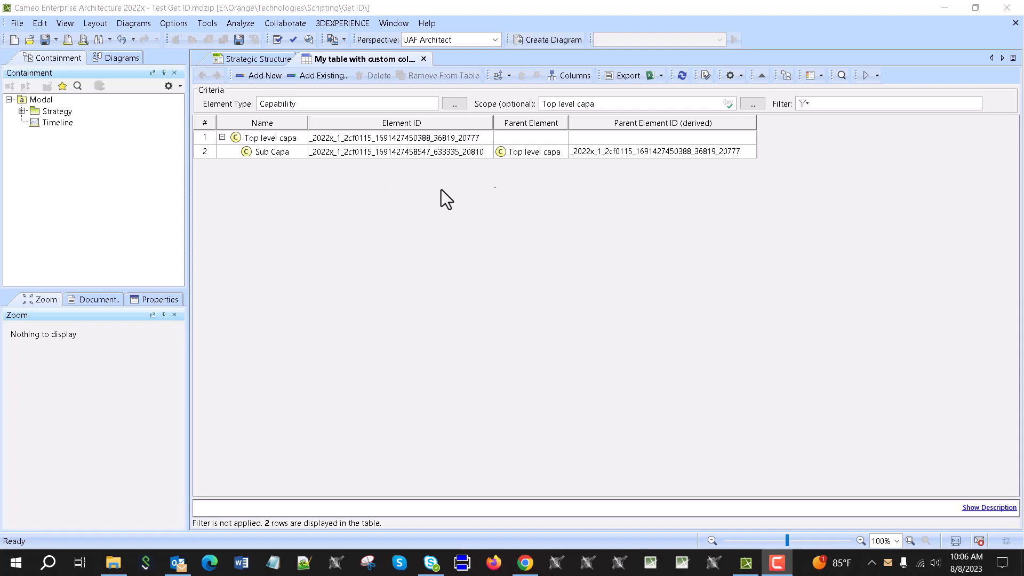
mouse_move(454, 299)
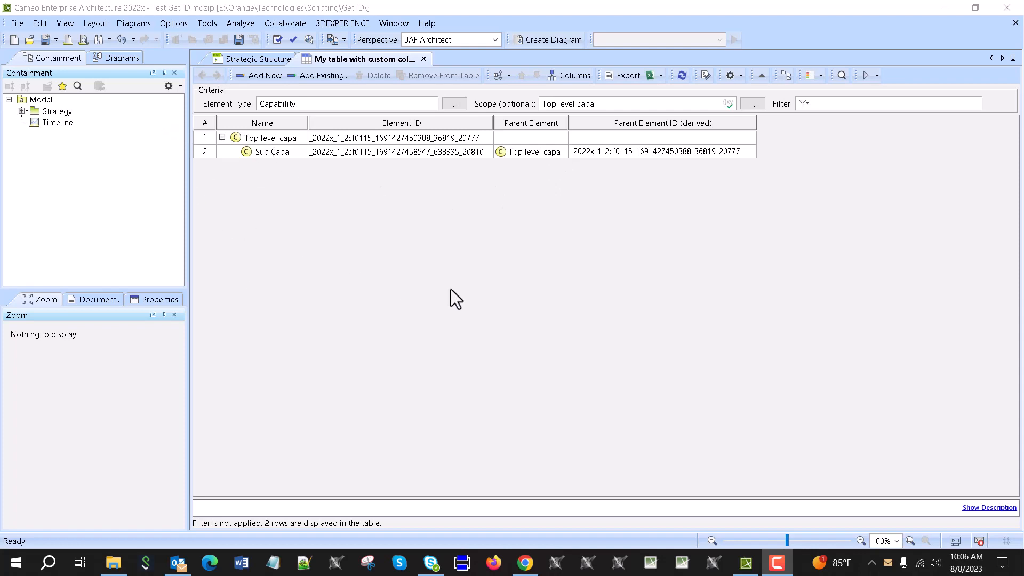
Switch to the Strategic Structure diagram showing Top level capa linked to Sub Capa.
left_click(255, 58)
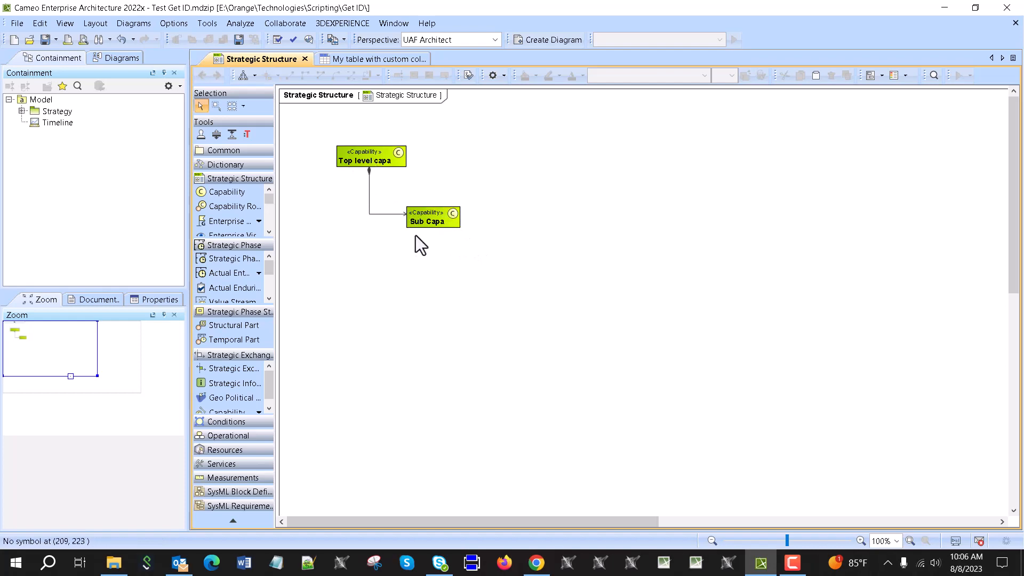
mouse_move(415, 251)
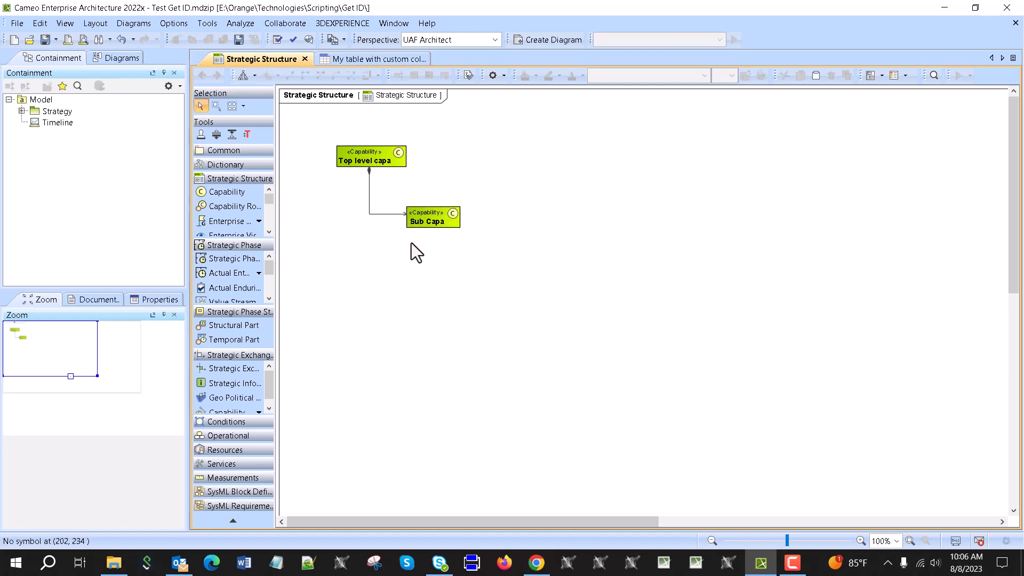
Select Sub Capa and show its properties with the filter set from Expert to All.
left_click(432, 221)
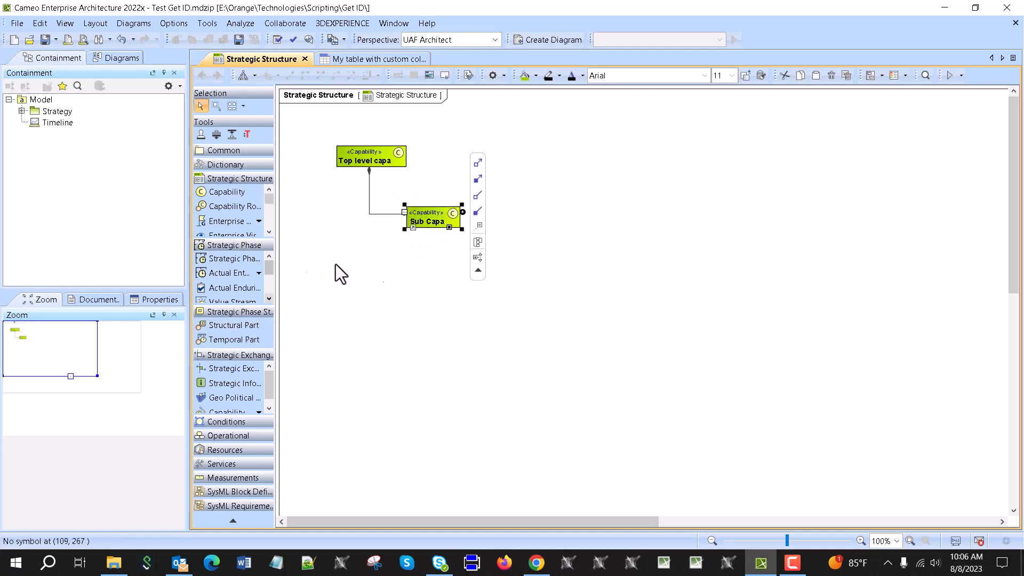
left_click(159, 299)
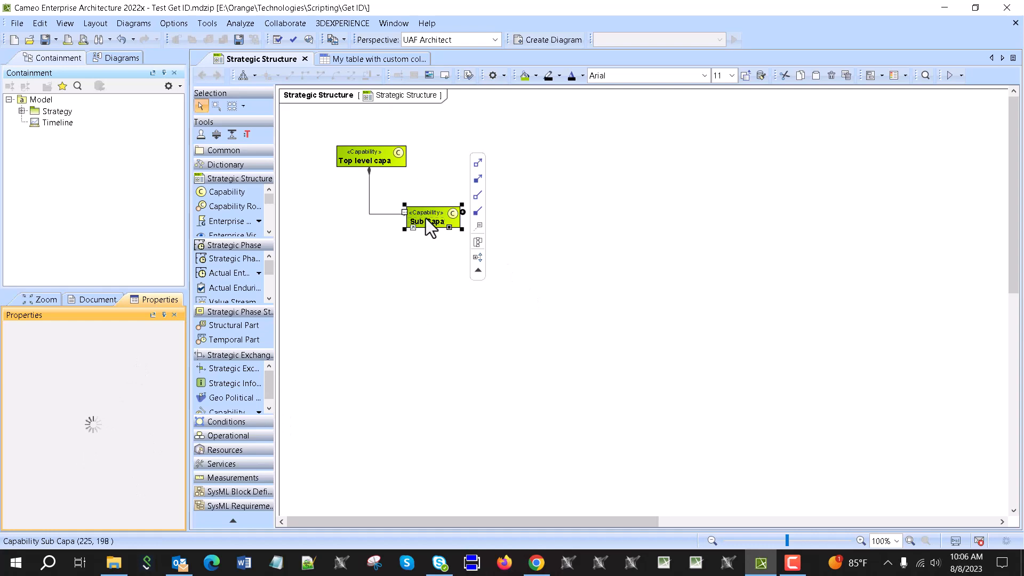
left_click(174, 345)
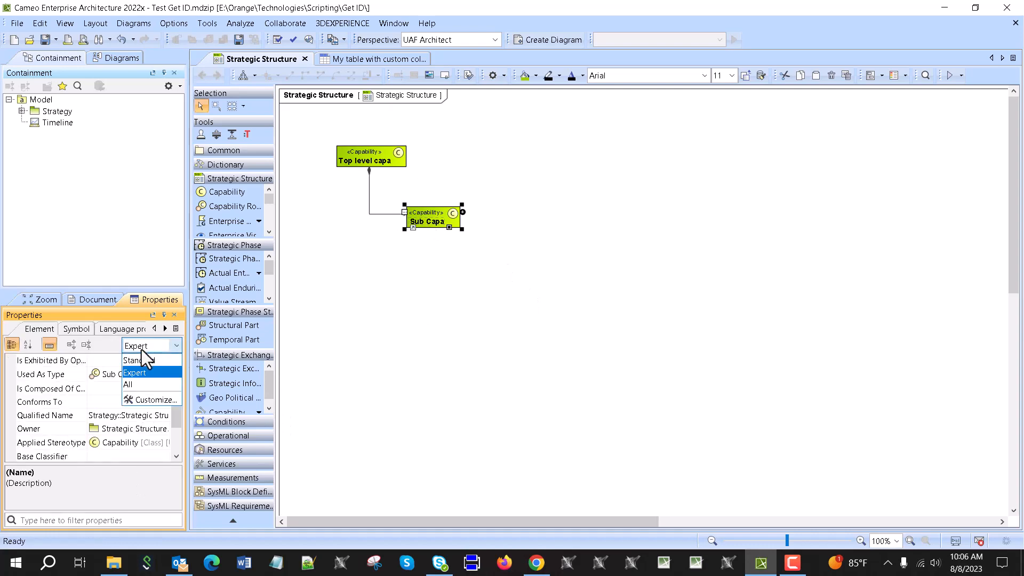
left_click(128, 385)
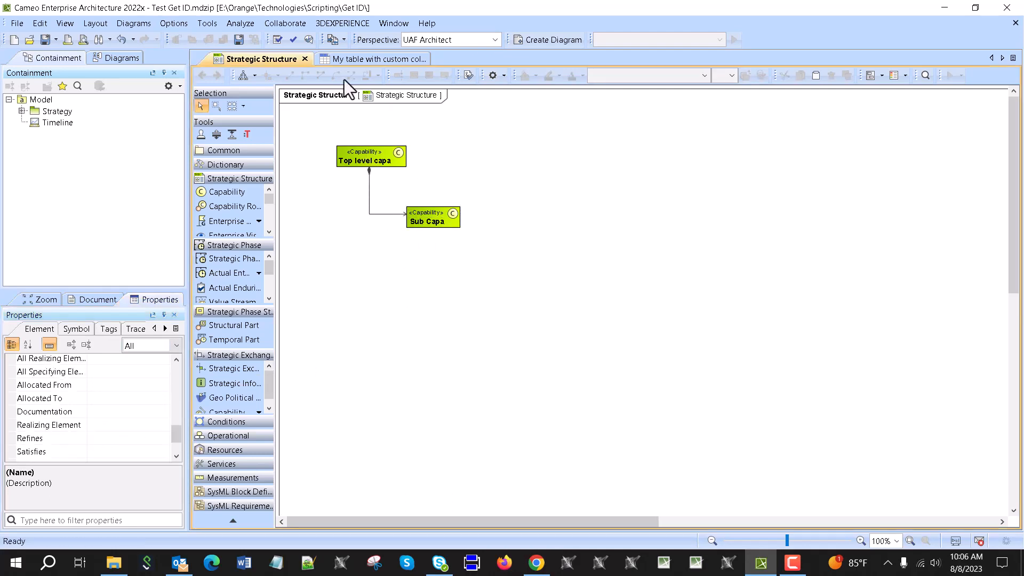
Return to the 'My table with custom columns' table.
left_click(372, 58)
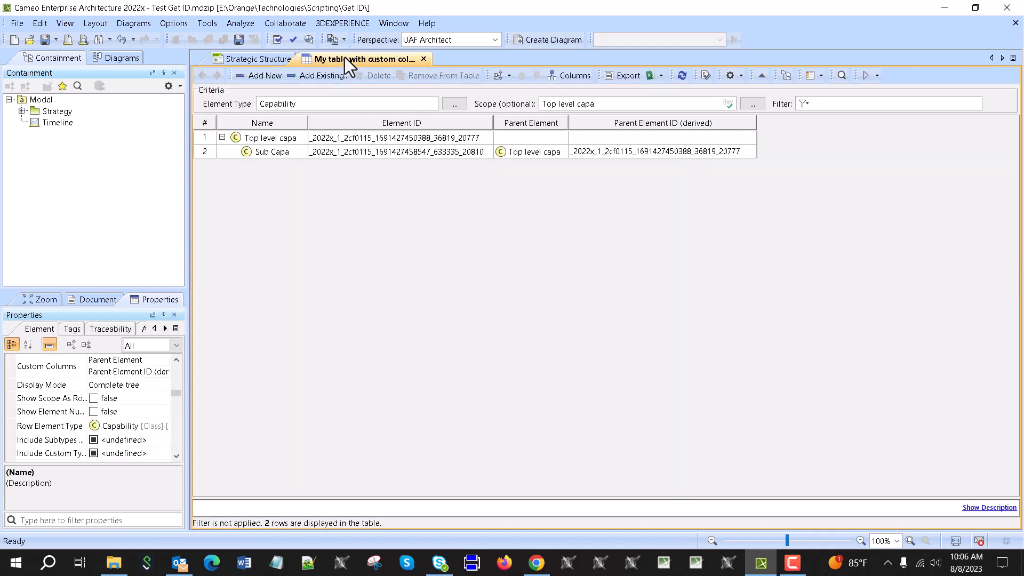
mouse_move(306, 161)
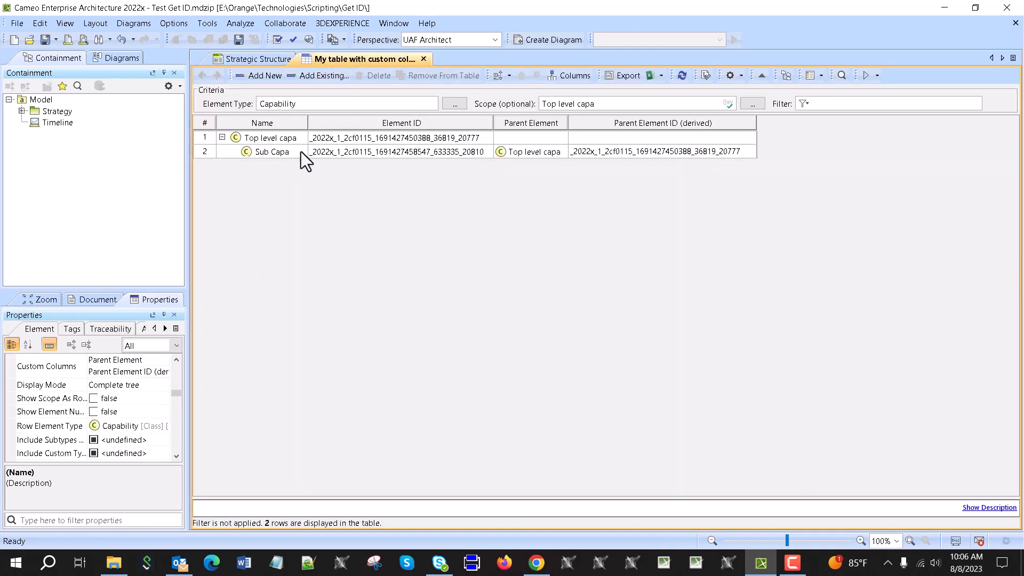
mouse_move(268, 151)
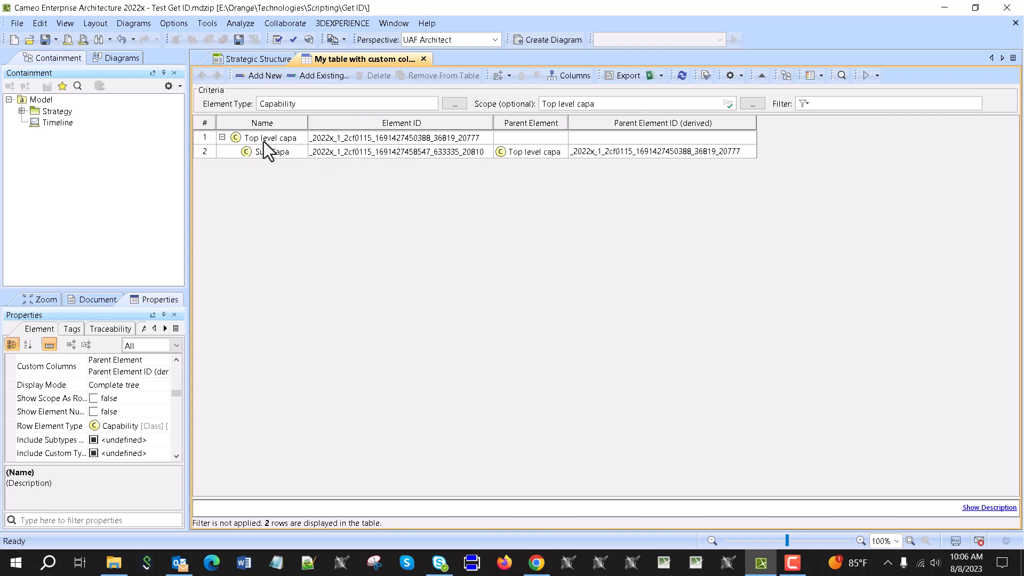
mouse_move(415, 140)
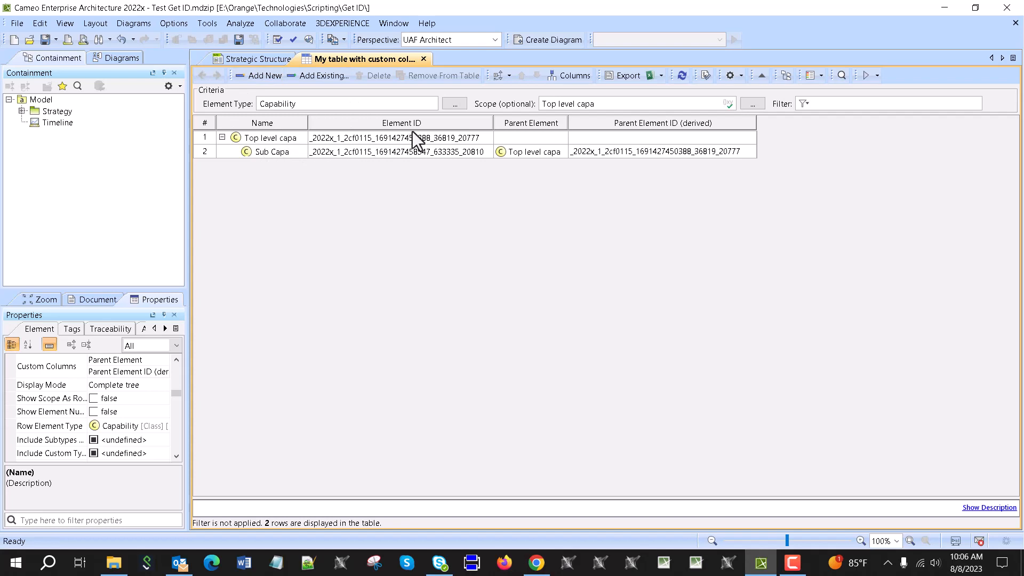
mouse_move(516, 139)
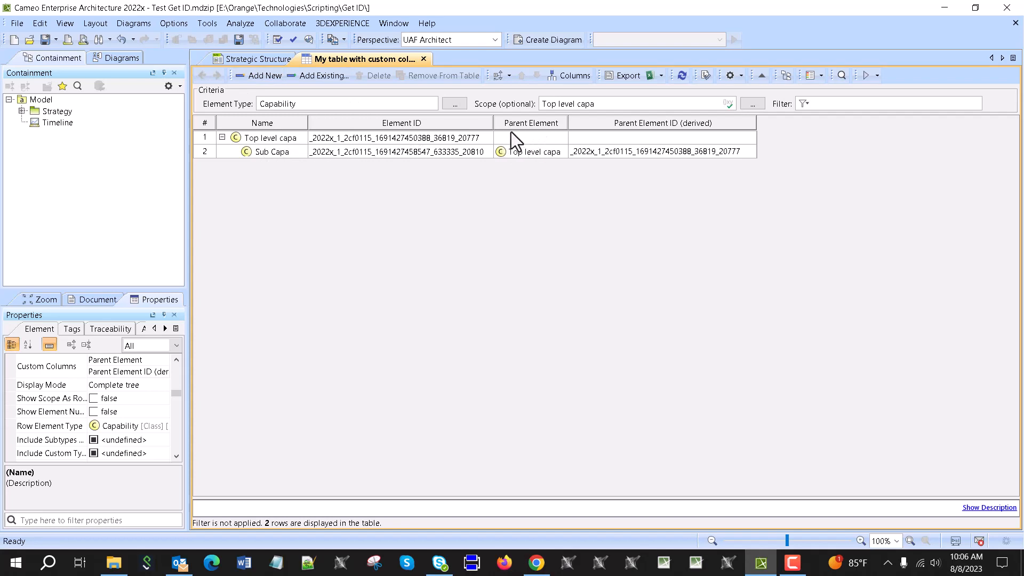
mouse_move(552, 173)
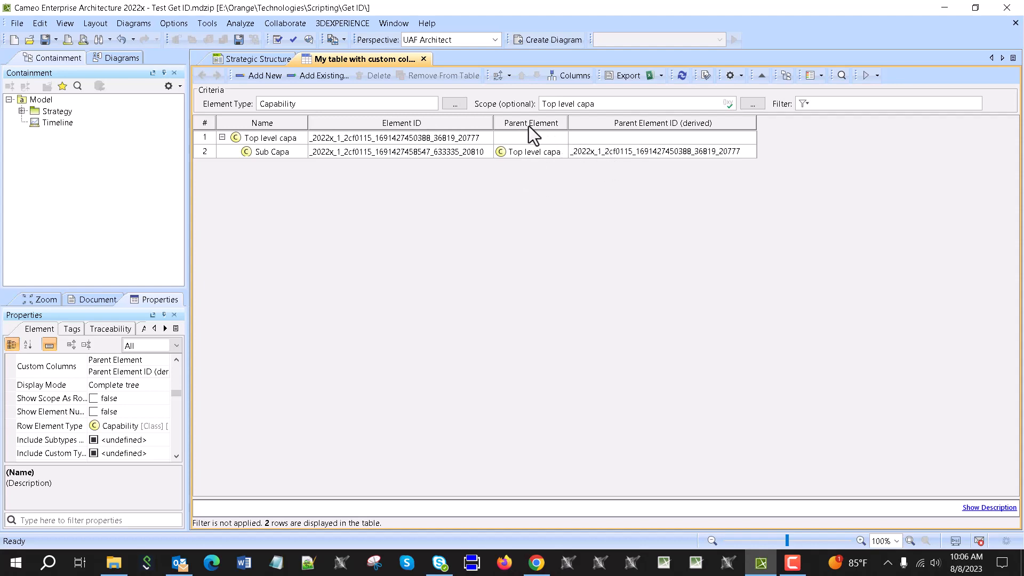
right_click(530, 122)
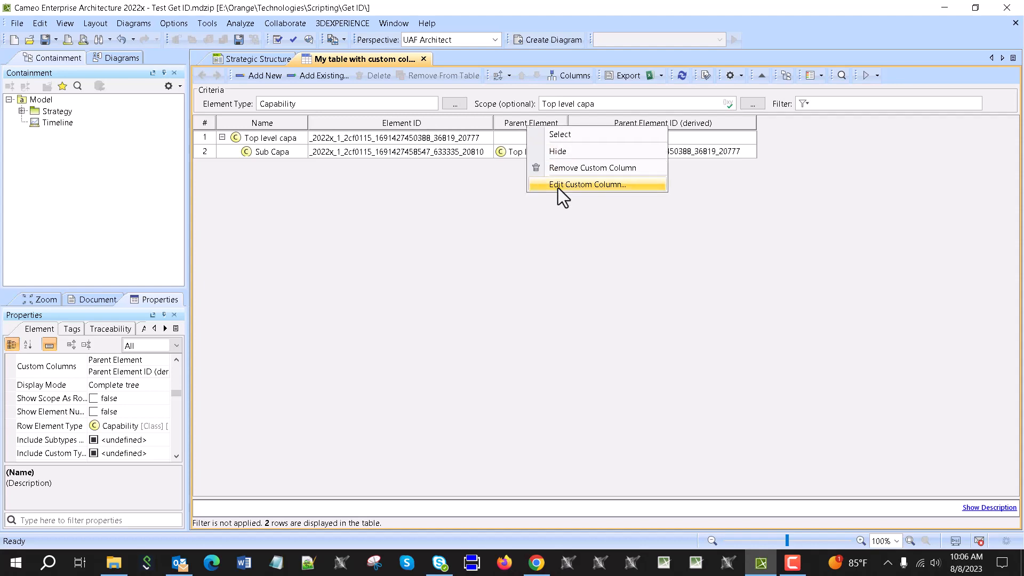
left_click(587, 184)
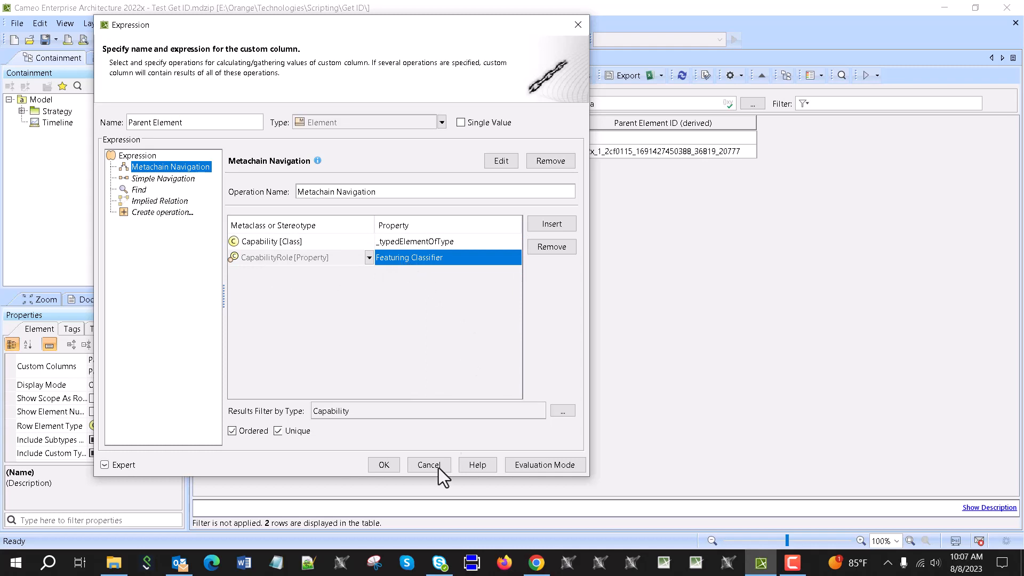
mouse_move(217, 292)
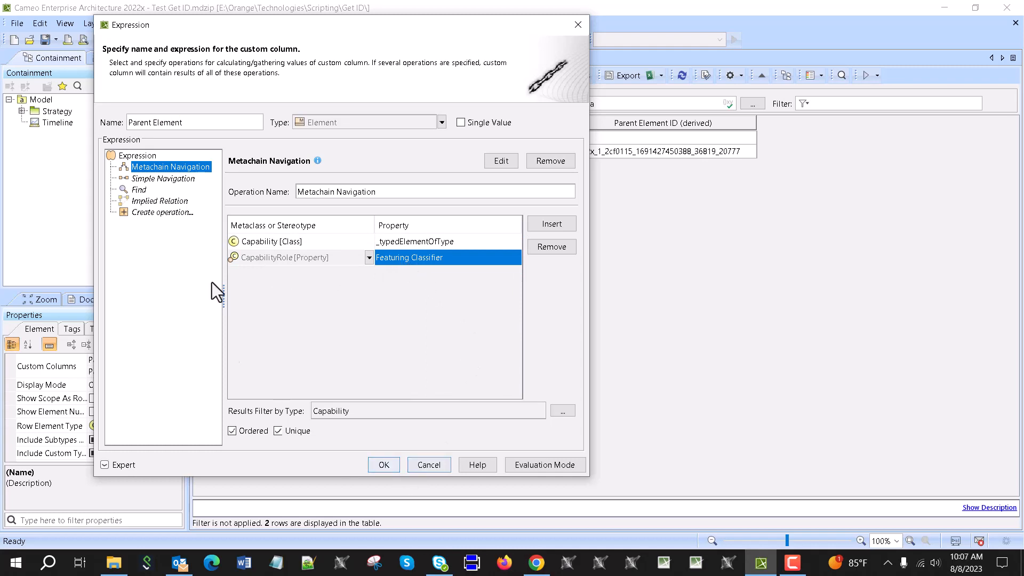
left_click(165, 178)
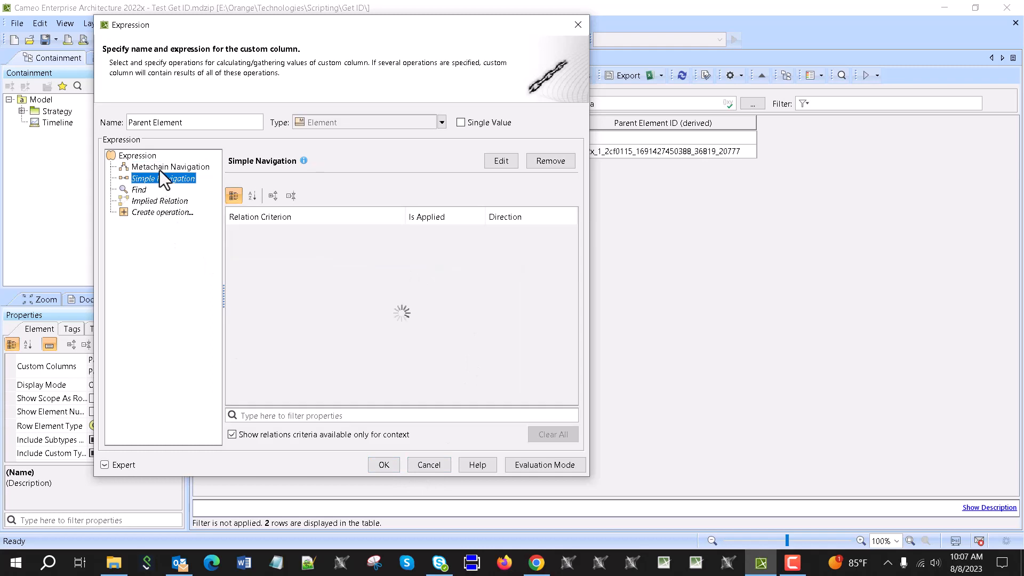
mouse_move(175, 177)
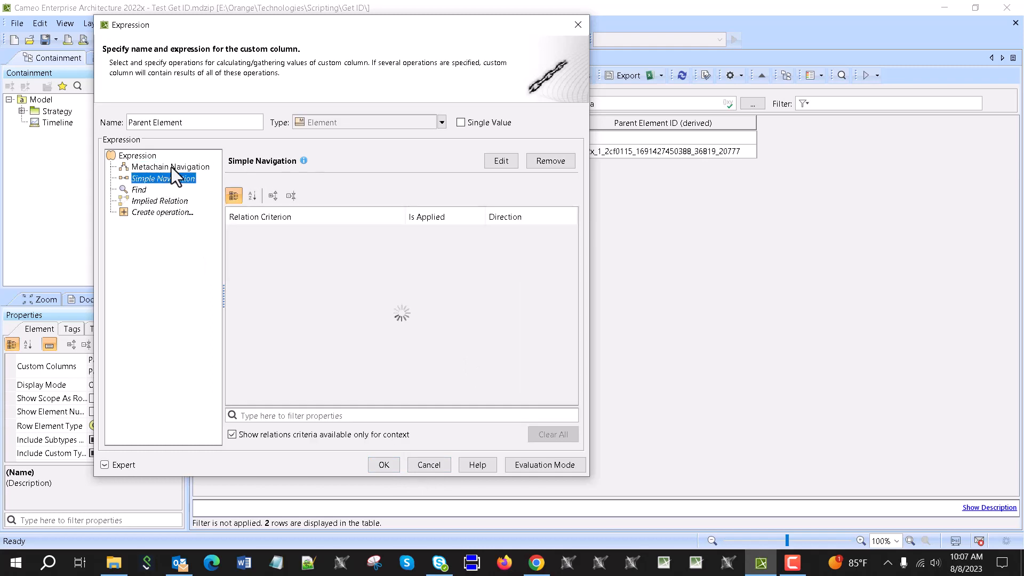
left_click(172, 166)
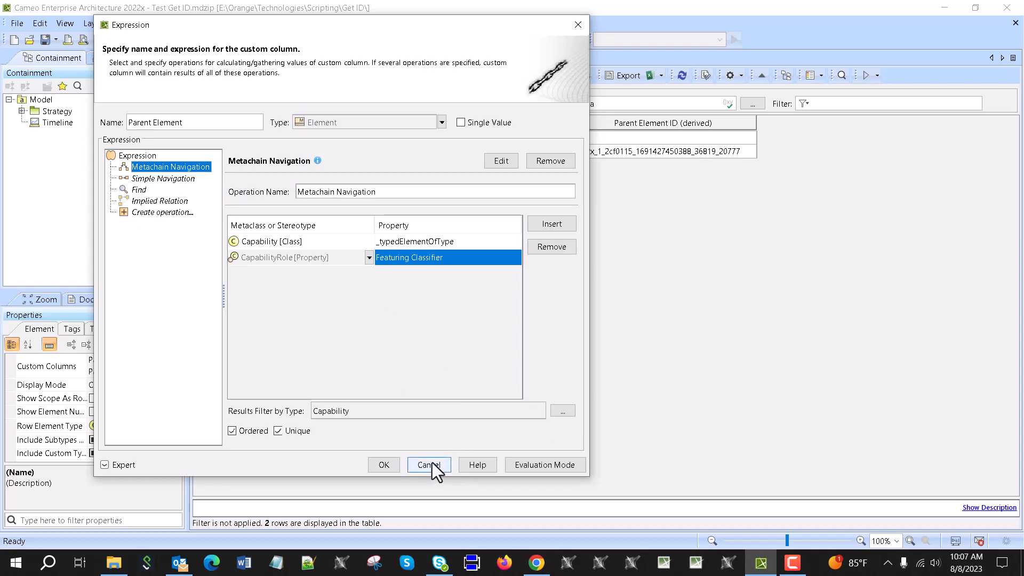
left_click(429, 465)
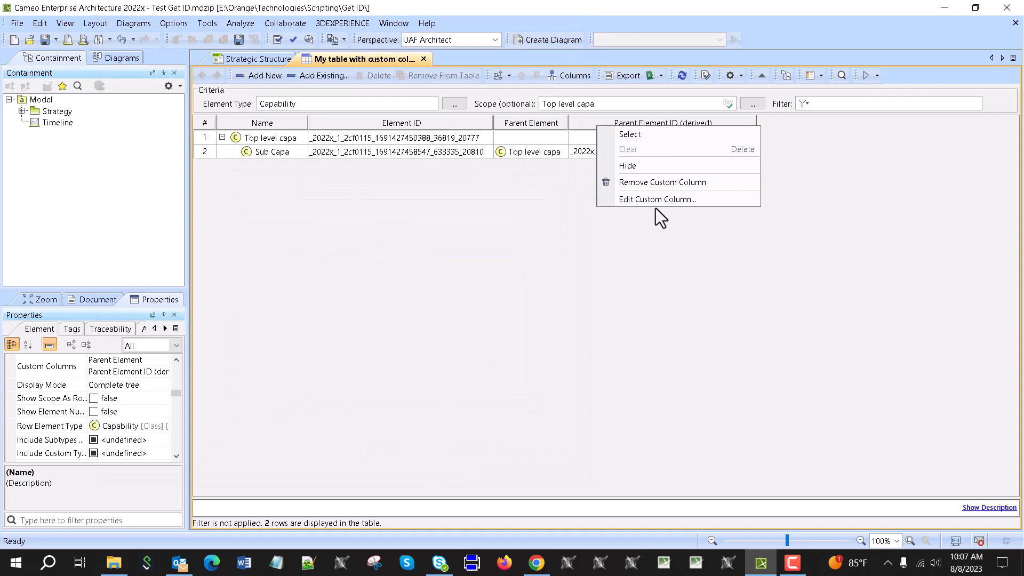
Open the Parent Element ID (derived) column definition, keeping Groovy as the language.
left_click(655, 199)
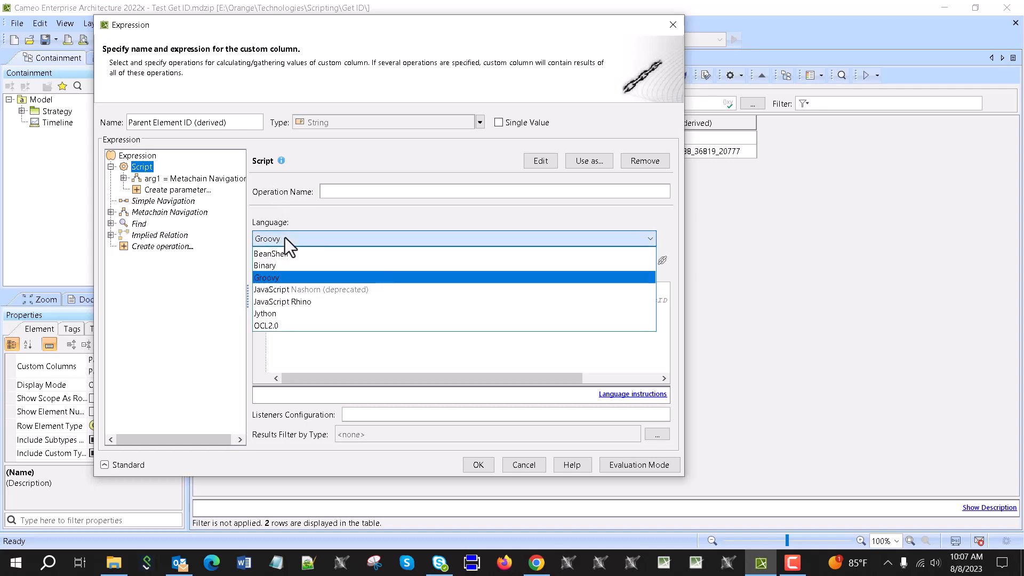
left_click(266, 276)
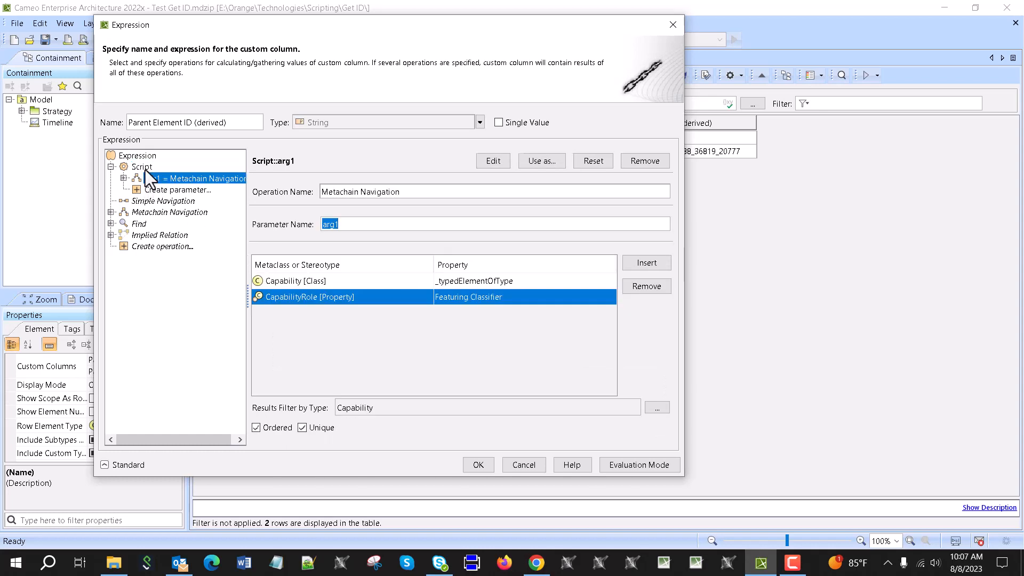
View the Groovy script returning arg1's first item getID(), or an empty string.
left_click(142, 166)
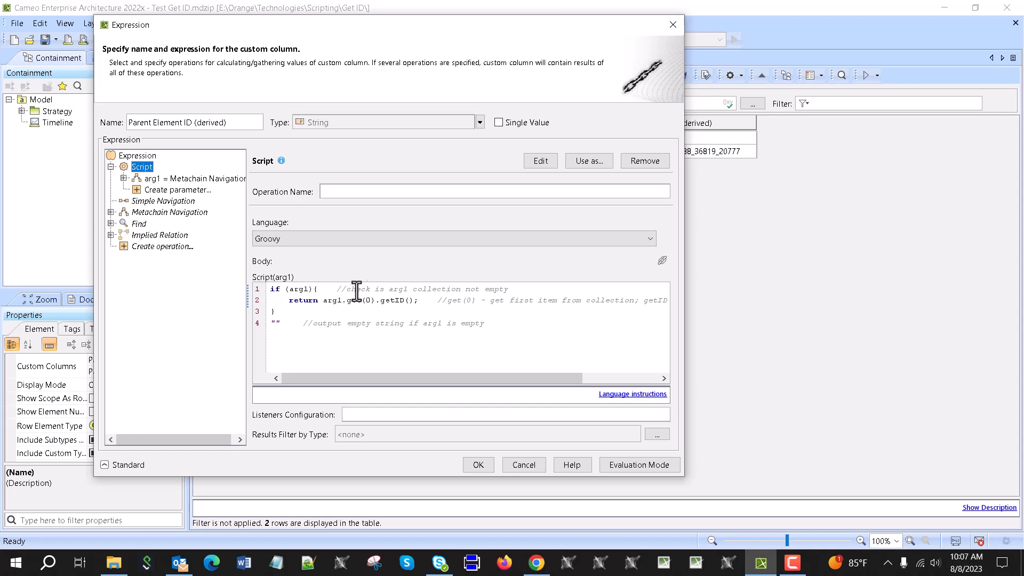
mouse_move(483, 290)
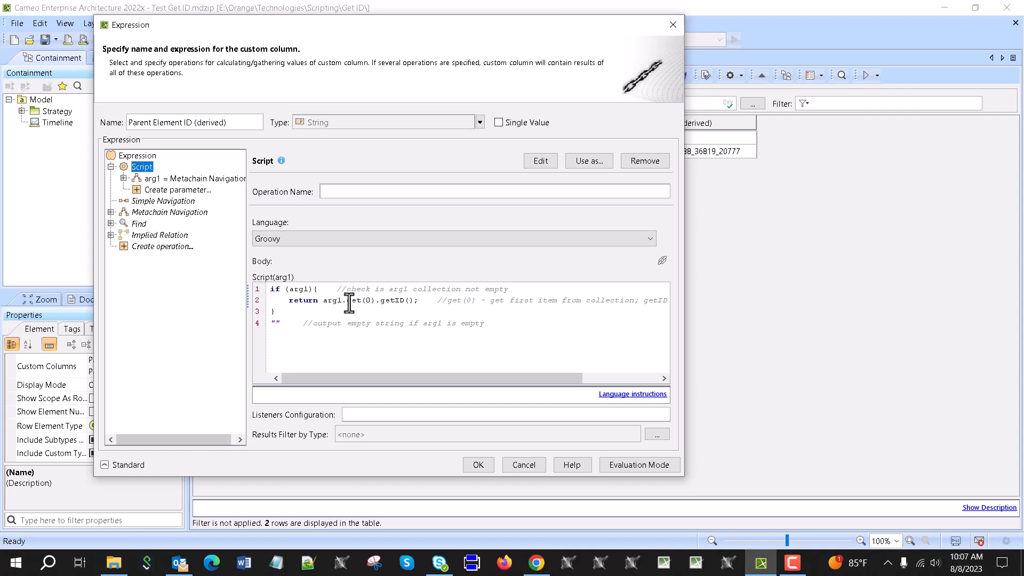
mouse_move(414, 300)
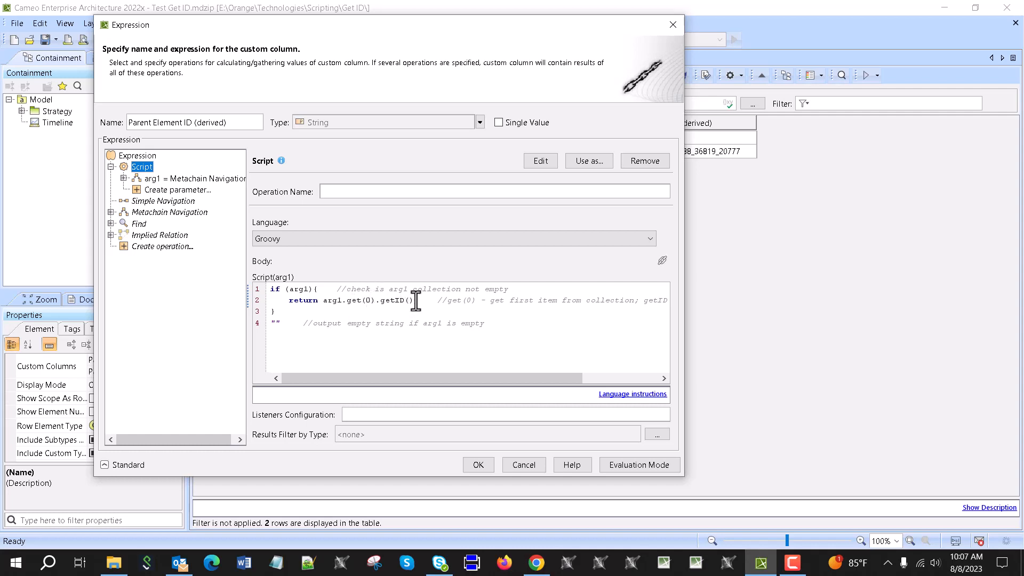
type(";")
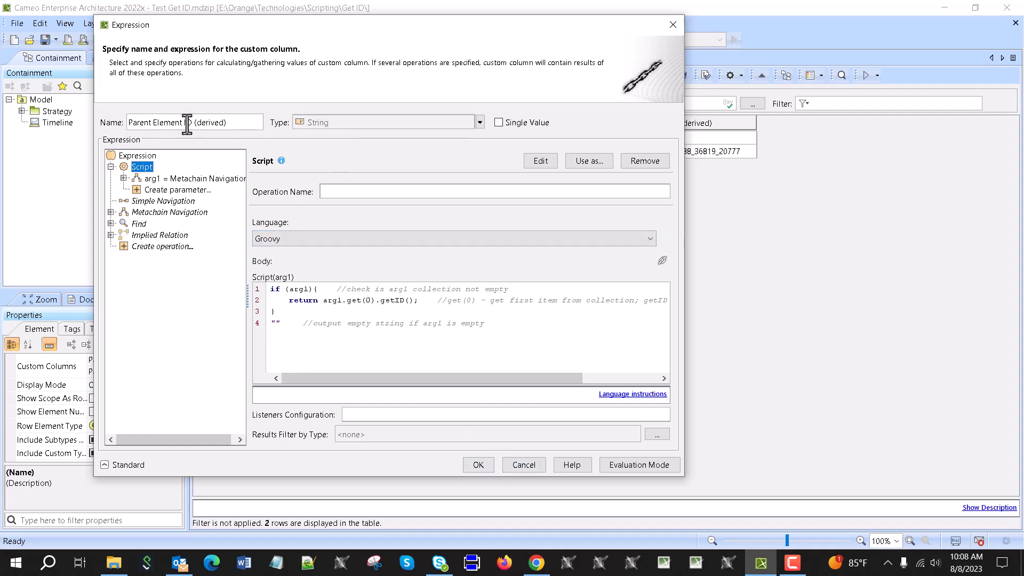
Confirm the Expression dialog with OK to return to the capability table.
left_click(478, 465)
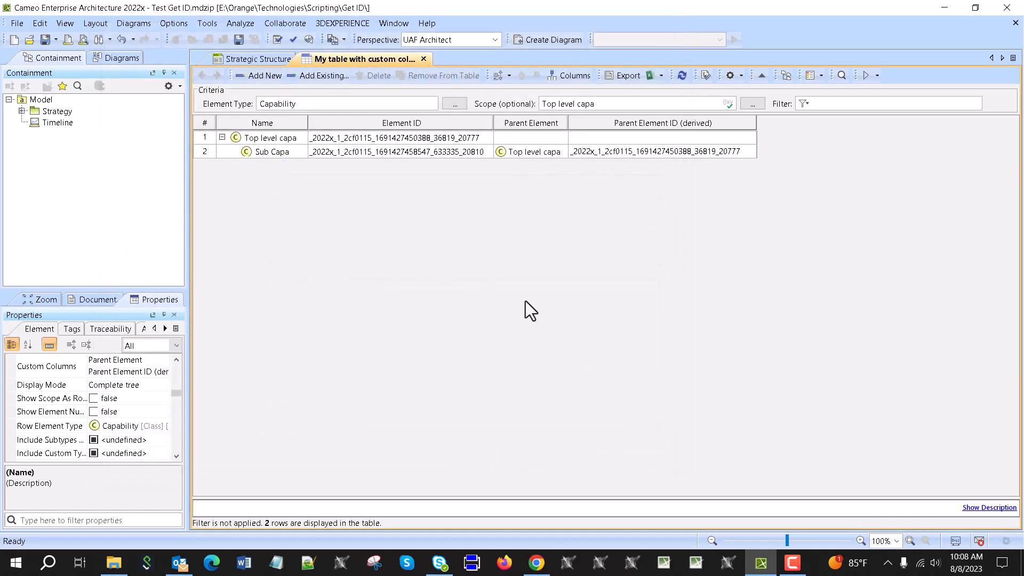
mouse_move(645, 175)
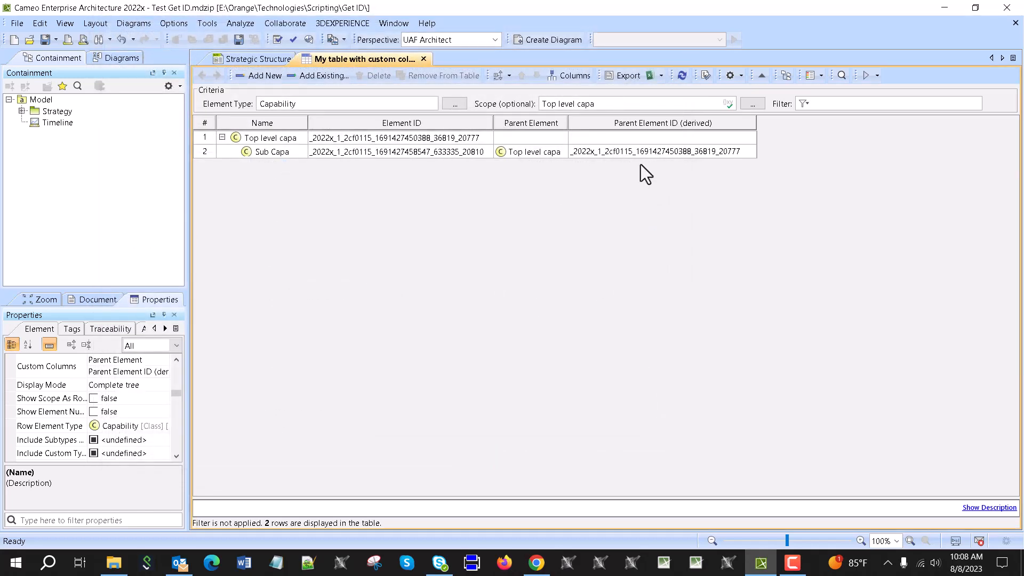